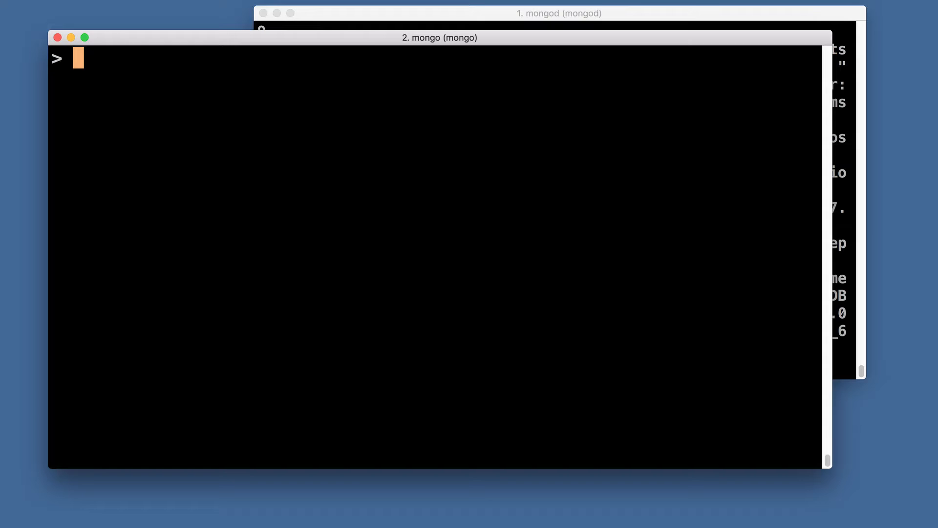
Step: Run show dbs to list admin, config and local databases
{"action": "type", "text": "sho"}
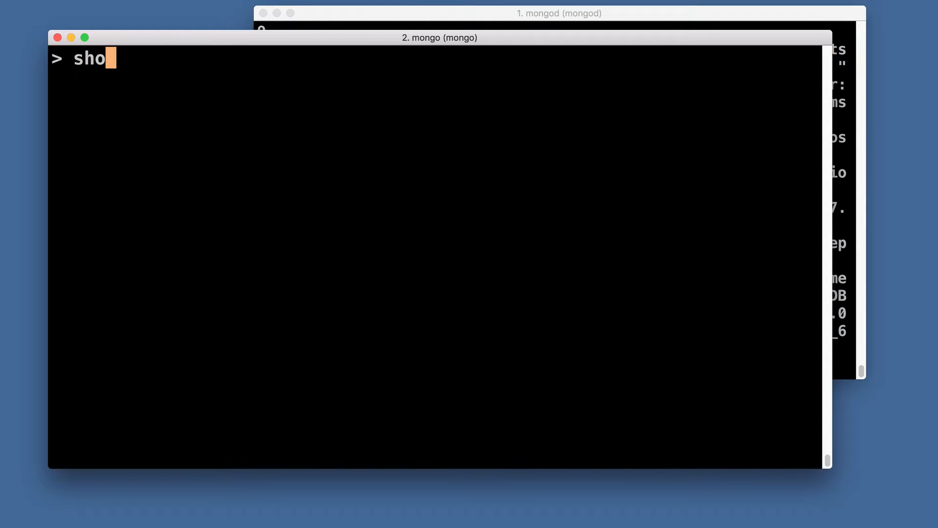
{"action": "key", "text": "Return"}
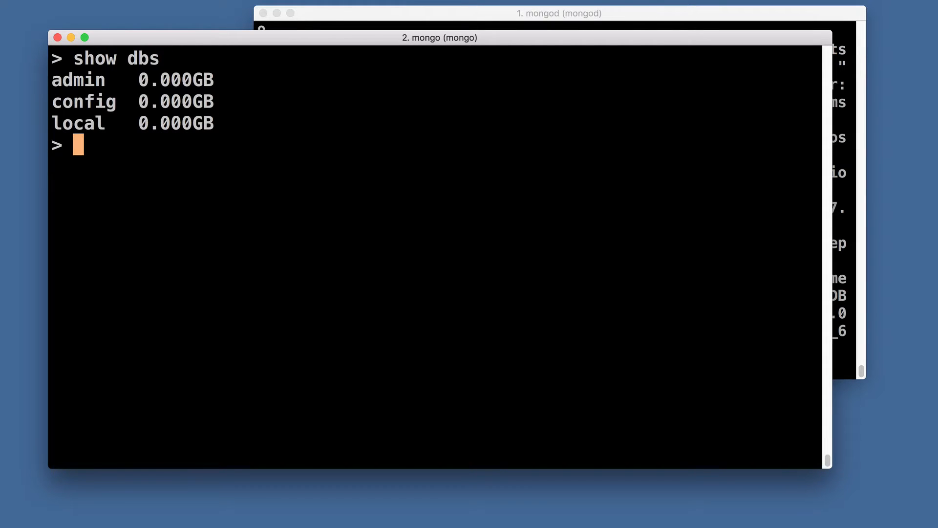
{"action": "mouse_move", "coordinate": [158, 113]}
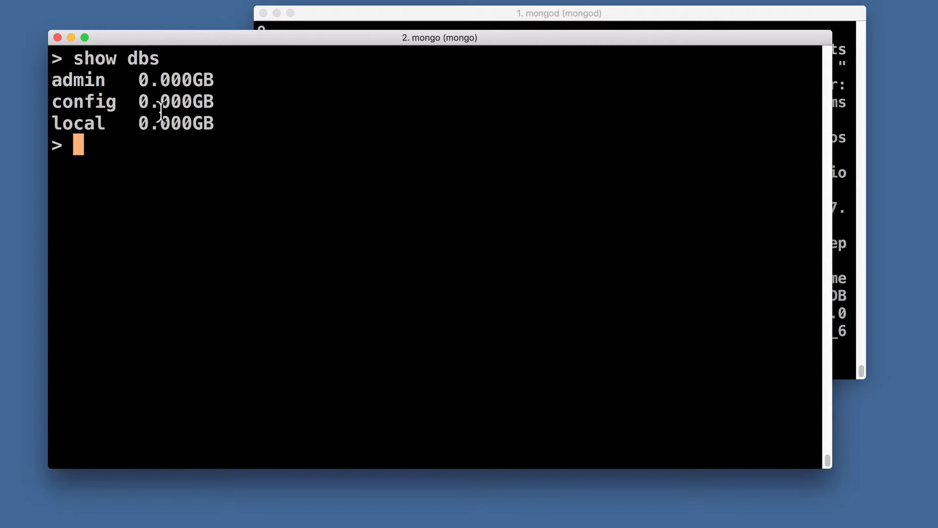
Step: Run use forum to switch the current database to forum
{"action": "type", "text": "use for"}
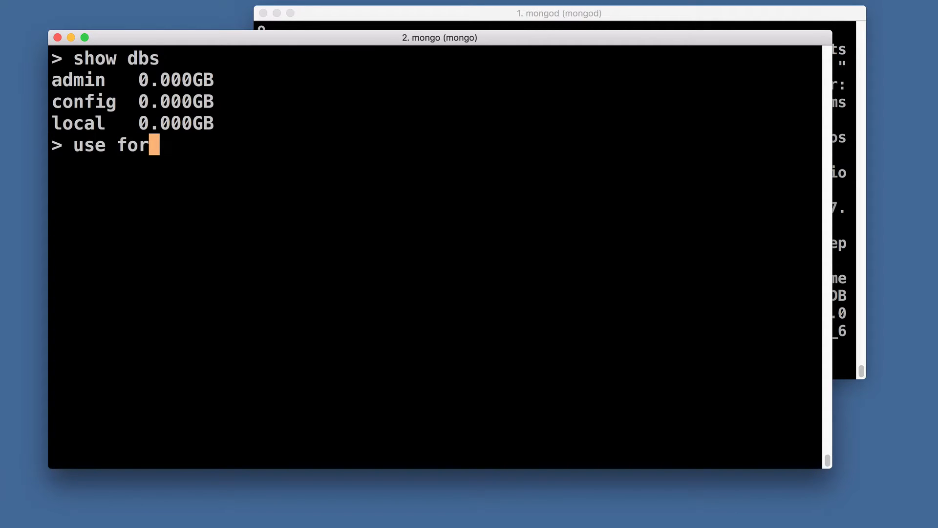
{"action": "key", "text": "Return"}
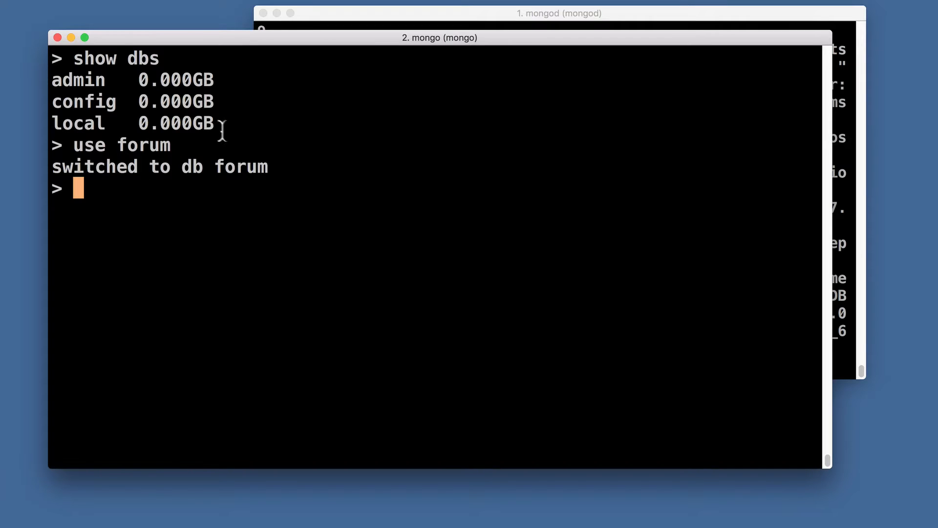
{"action": "mouse_move", "coordinate": [277, 175]}
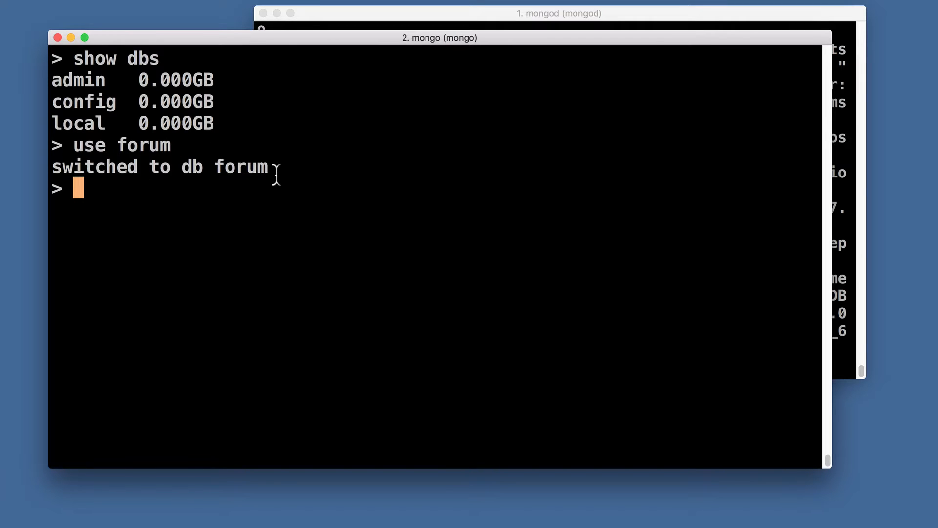
{"action": "mouse_move", "coordinate": [205, 154]}
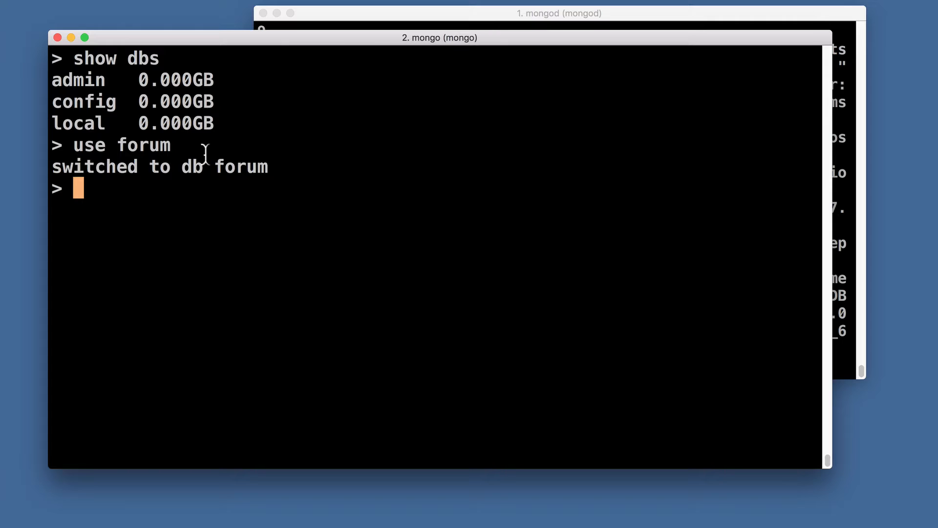
{"action": "mouse_move", "coordinate": [244, 183]}
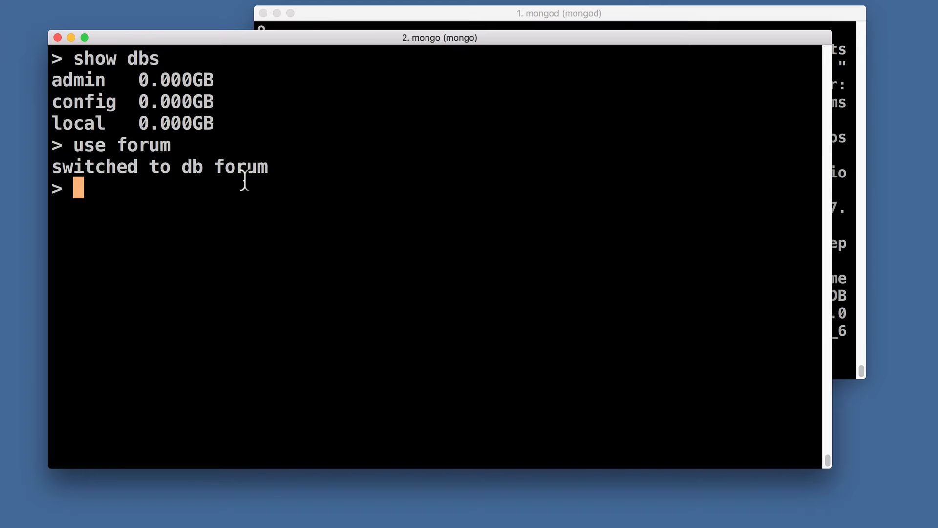
{"action": "mouse_move", "coordinate": [244, 180]}
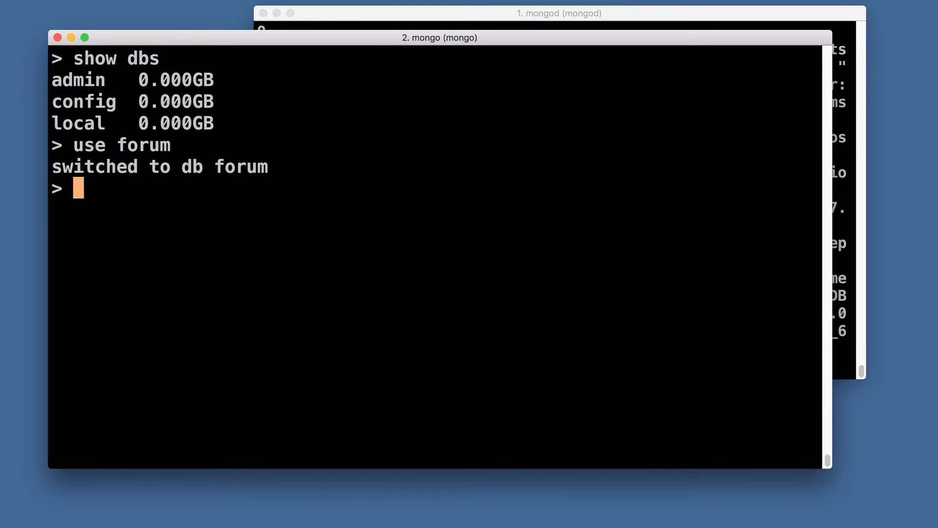
Step: Run db.createCollection("posts") to create the posts collection, confirmed with ok: 1
{"action": "type", "text": "db.cr"}
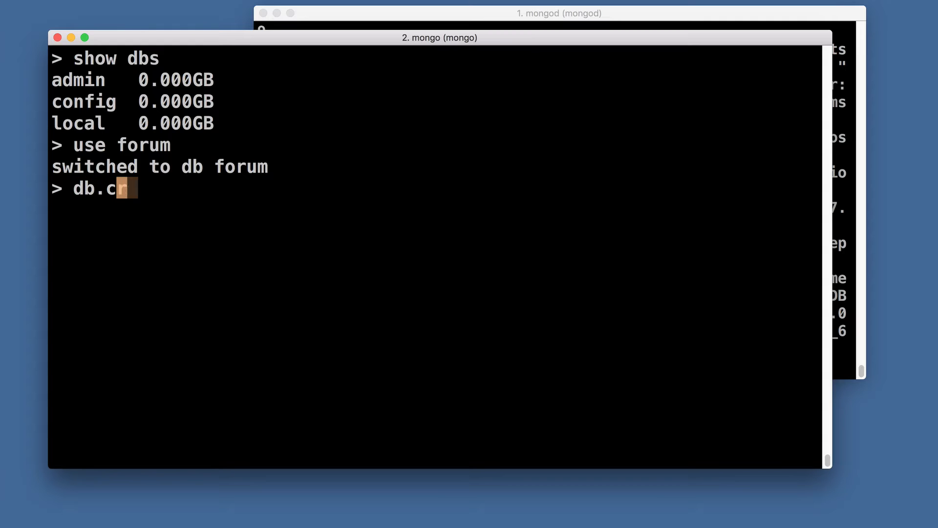
{"action": "type", "text": "eateCollec"}
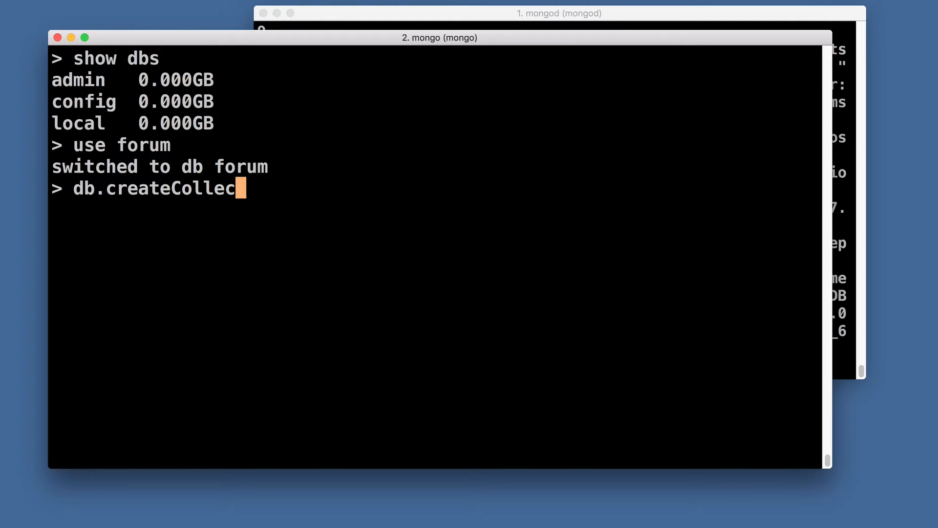
{"action": "type", "text": "tion(\""}
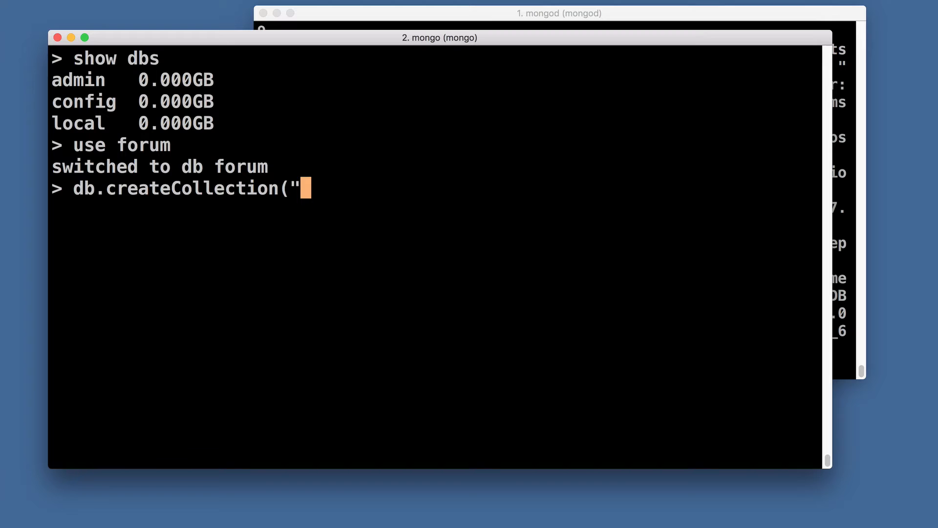
{"action": "type", "text": "post"}
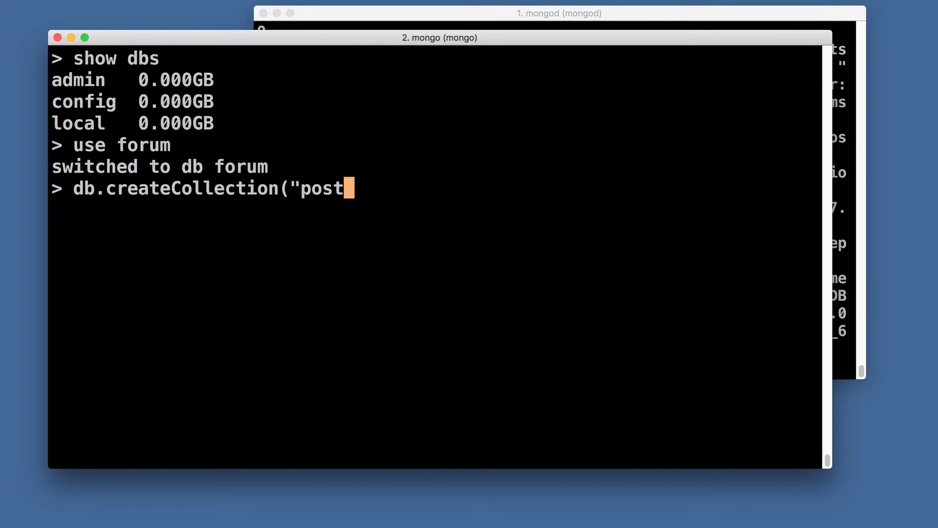
{"action": "type", "text": "s\")"}
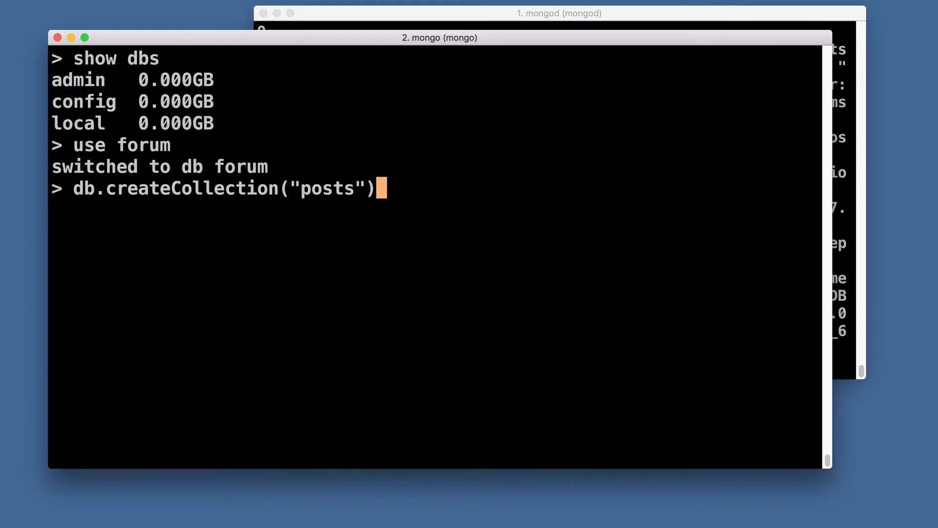
{"action": "key", "text": "Return"}
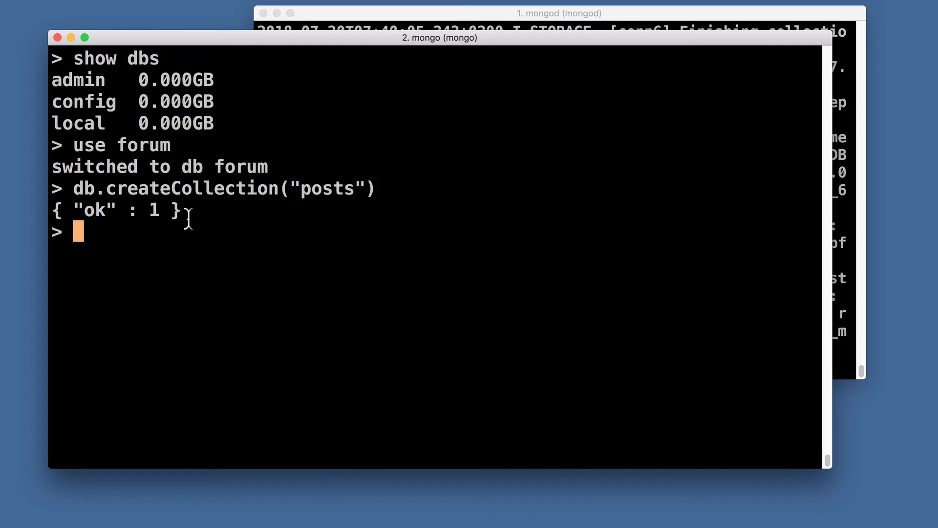
{"action": "triple_click", "coordinate": [120, 209]}
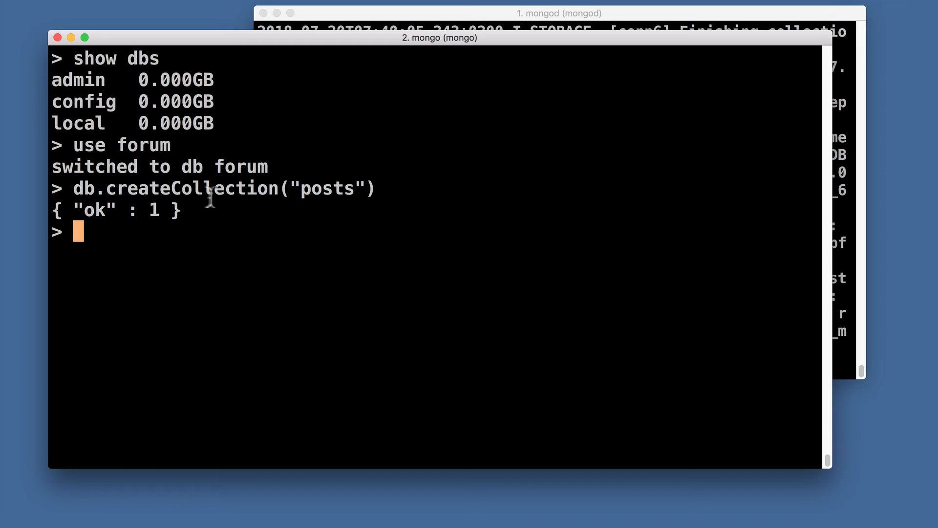
{"action": "mouse_move", "coordinate": [193, 238]}
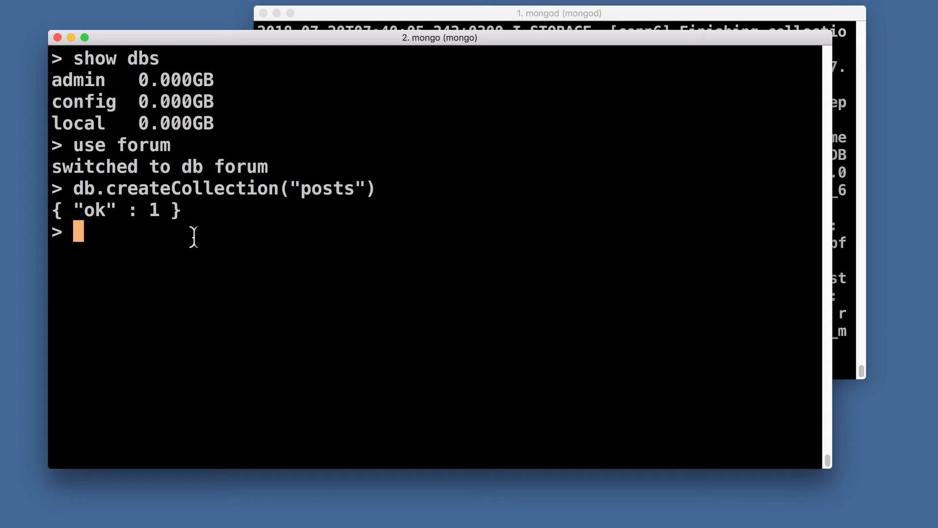
{"action": "mouse_move", "coordinate": [116, 258]}
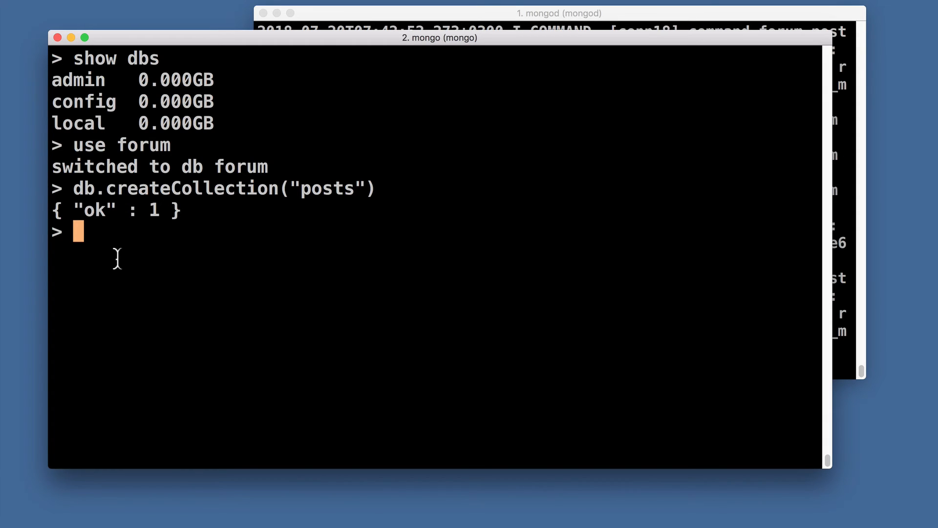
Step: Run show collections and select the listed posts collection name
{"action": "type", "text": "show coll"}
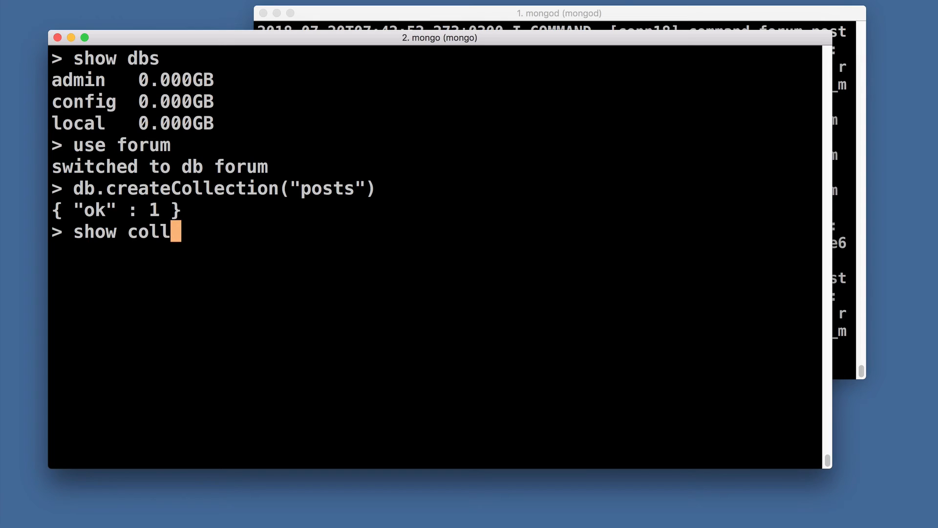
{"action": "type", "text": "ection"}
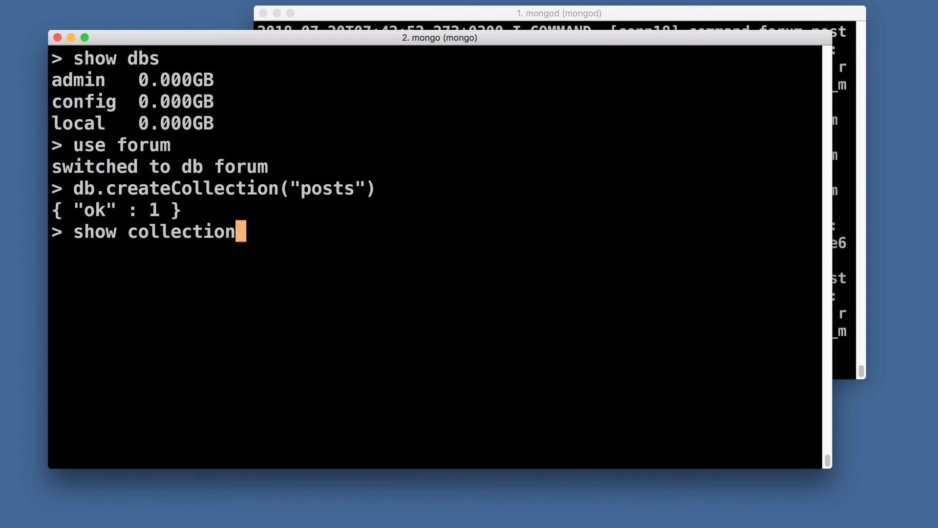
{"action": "key", "text": "Return"}
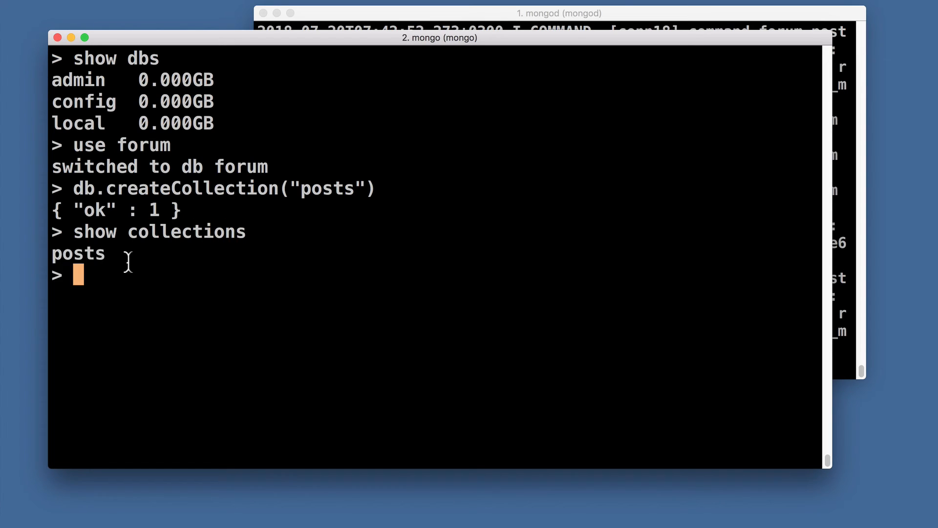
{"action": "mouse_move", "coordinate": [111, 254]}
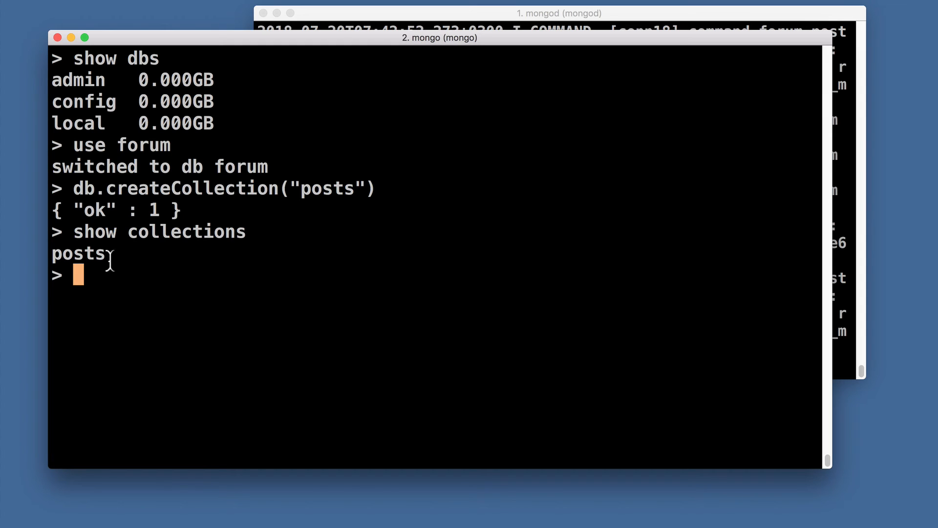
{"action": "double_click", "coordinate": [78, 253]}
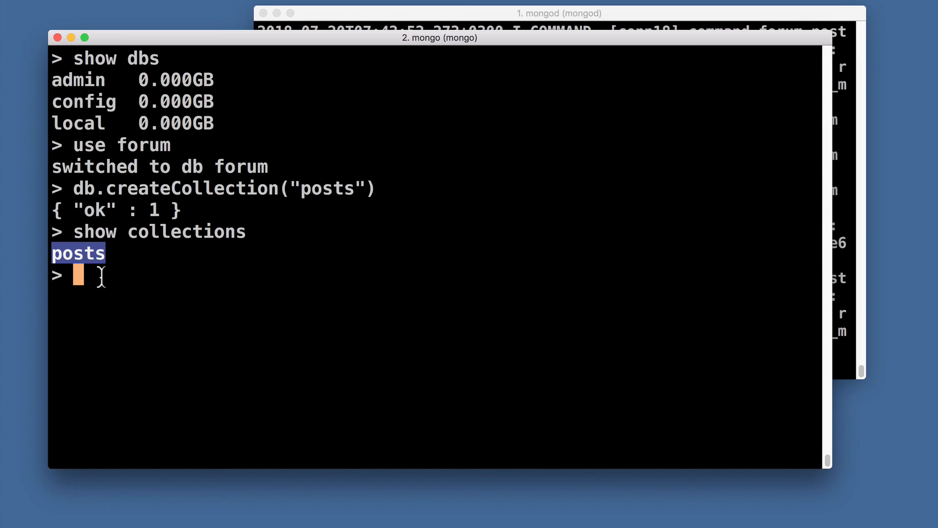
{"action": "mouse_move", "coordinate": [101, 310]}
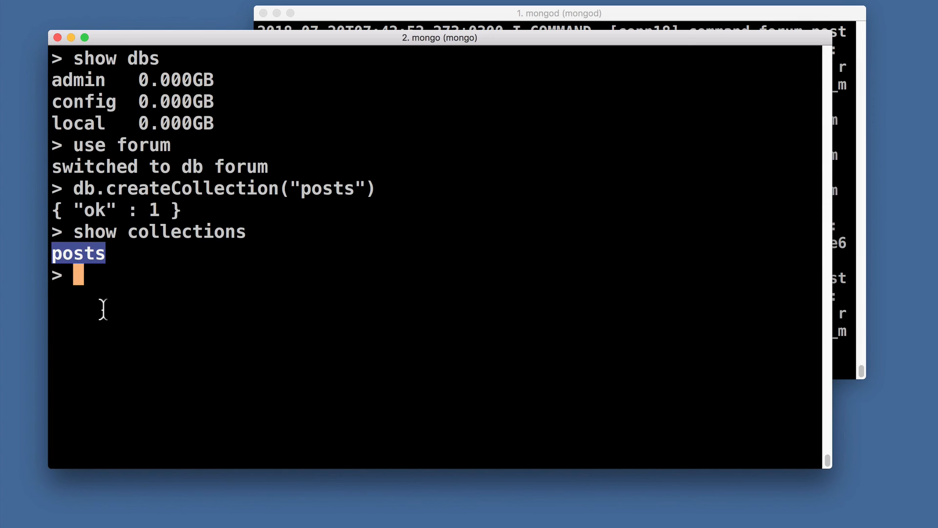